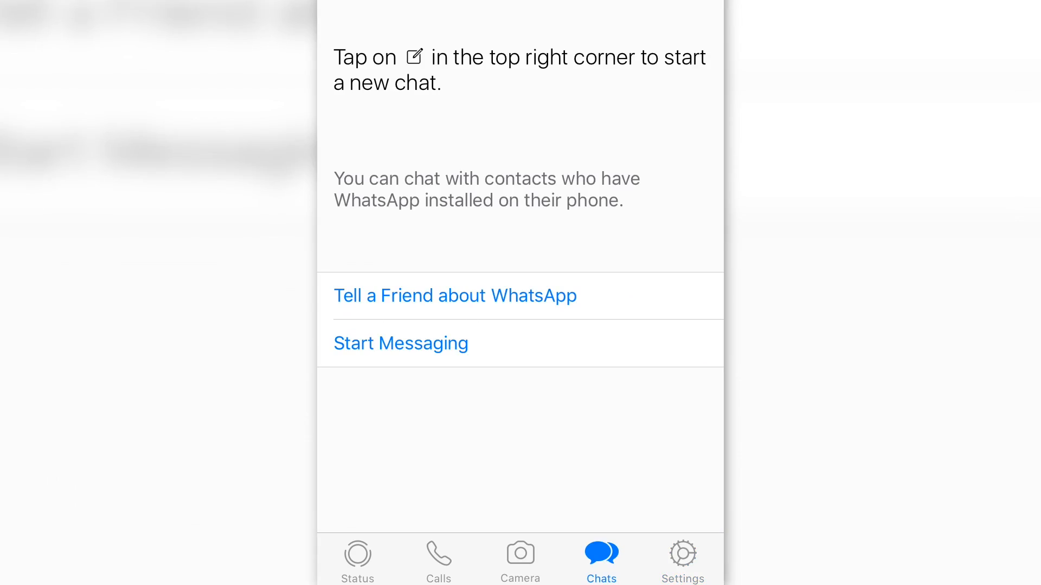
Tap Start Messaging on the empty Chats screen and scroll the WhatsApp contact list
{"action": "left_click", "coordinate": [401, 343]}
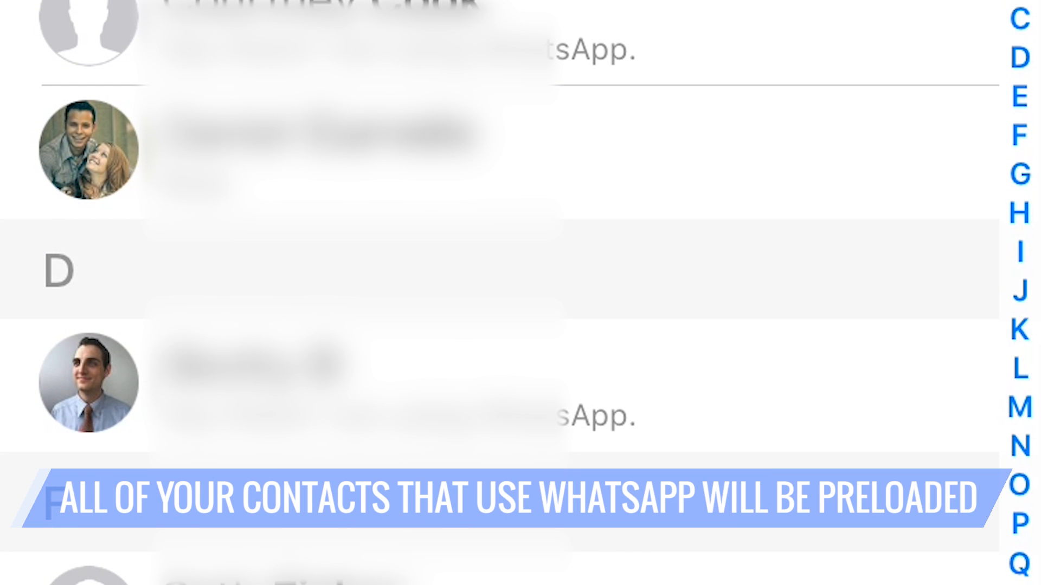
{"action": "scroll", "scroll_direction": "down", "scroll_amount": 3}
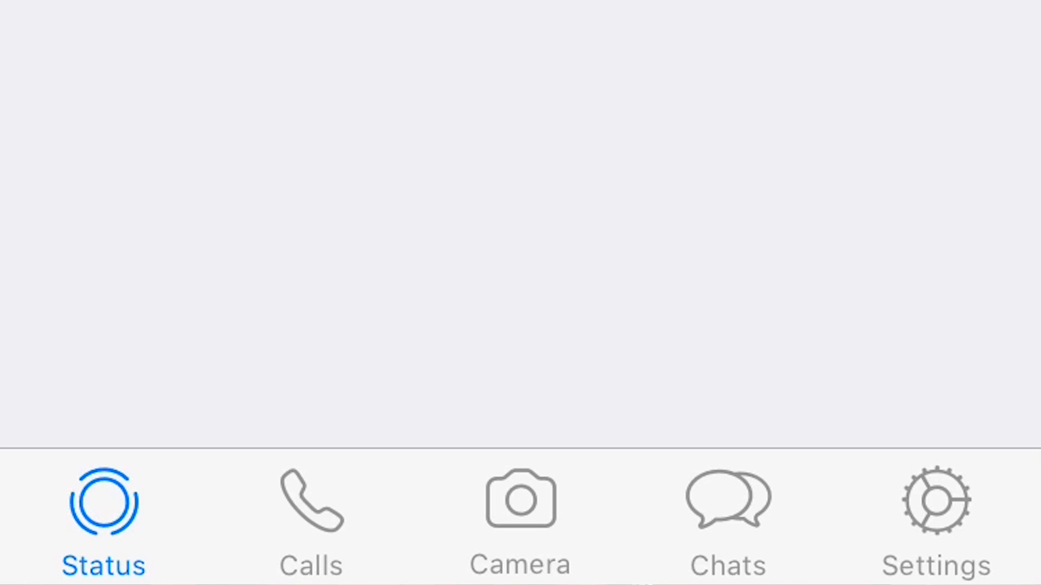
Switch to the Calls tab and open the New Call contact picker
{"action": "left_click", "coordinate": [311, 518]}
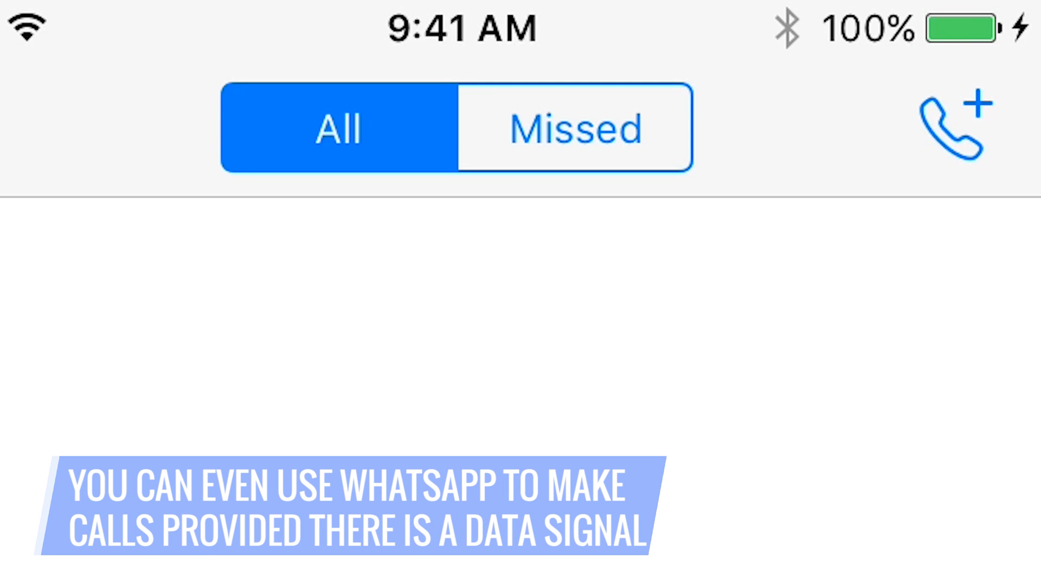
{"action": "left_click", "coordinate": [954, 126]}
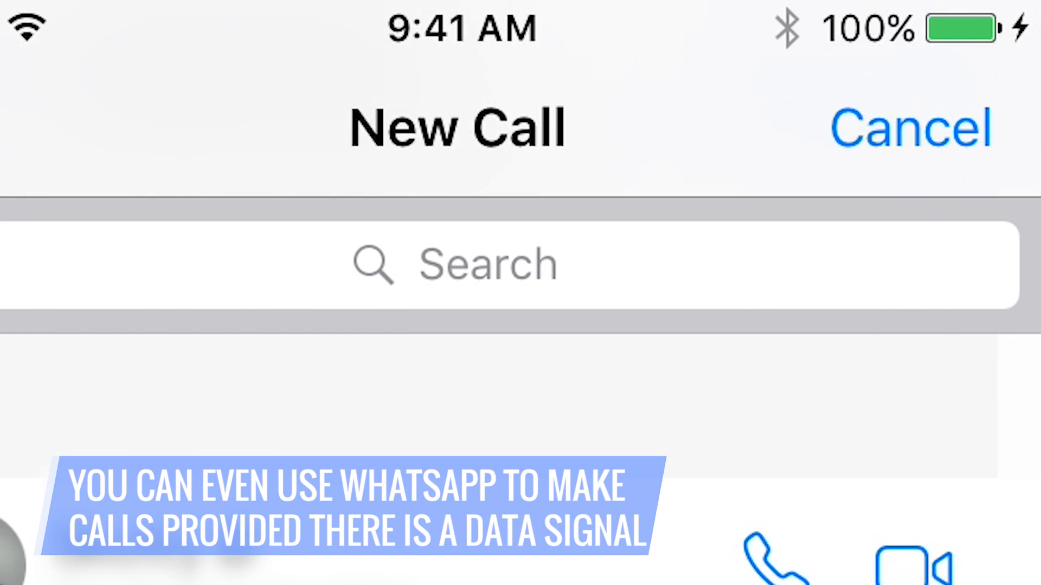